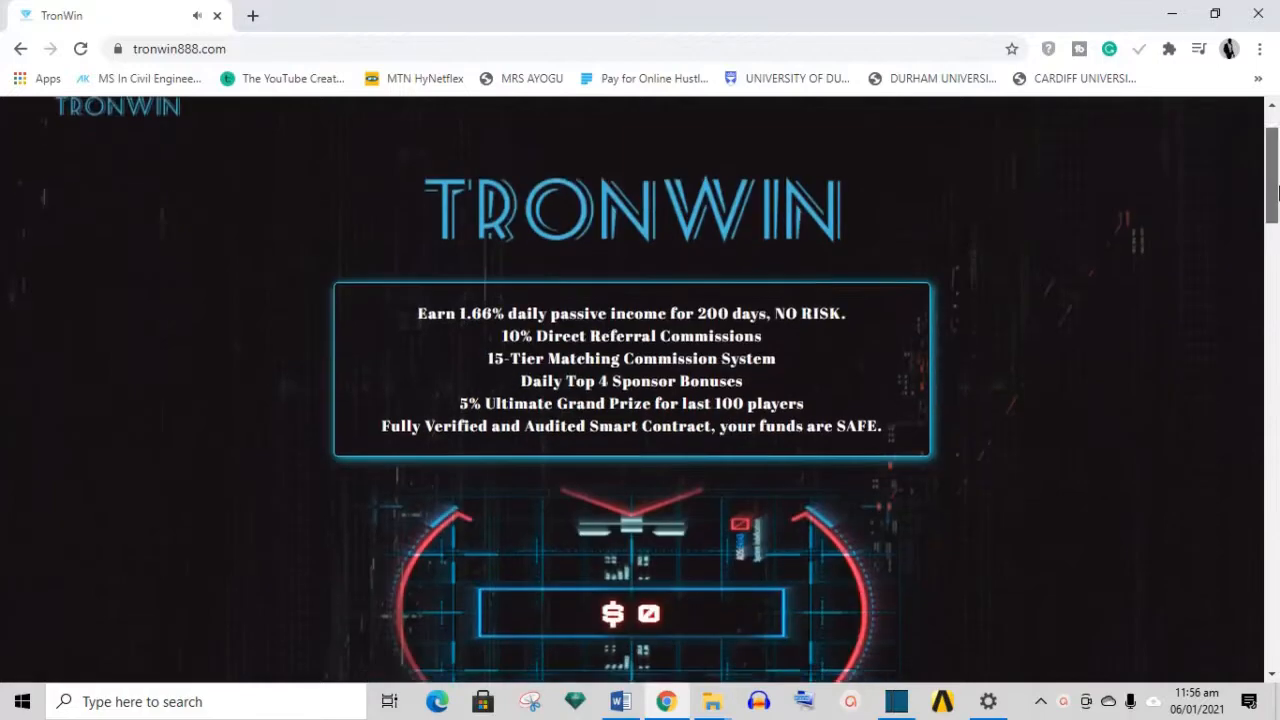
scroll(down, 3)
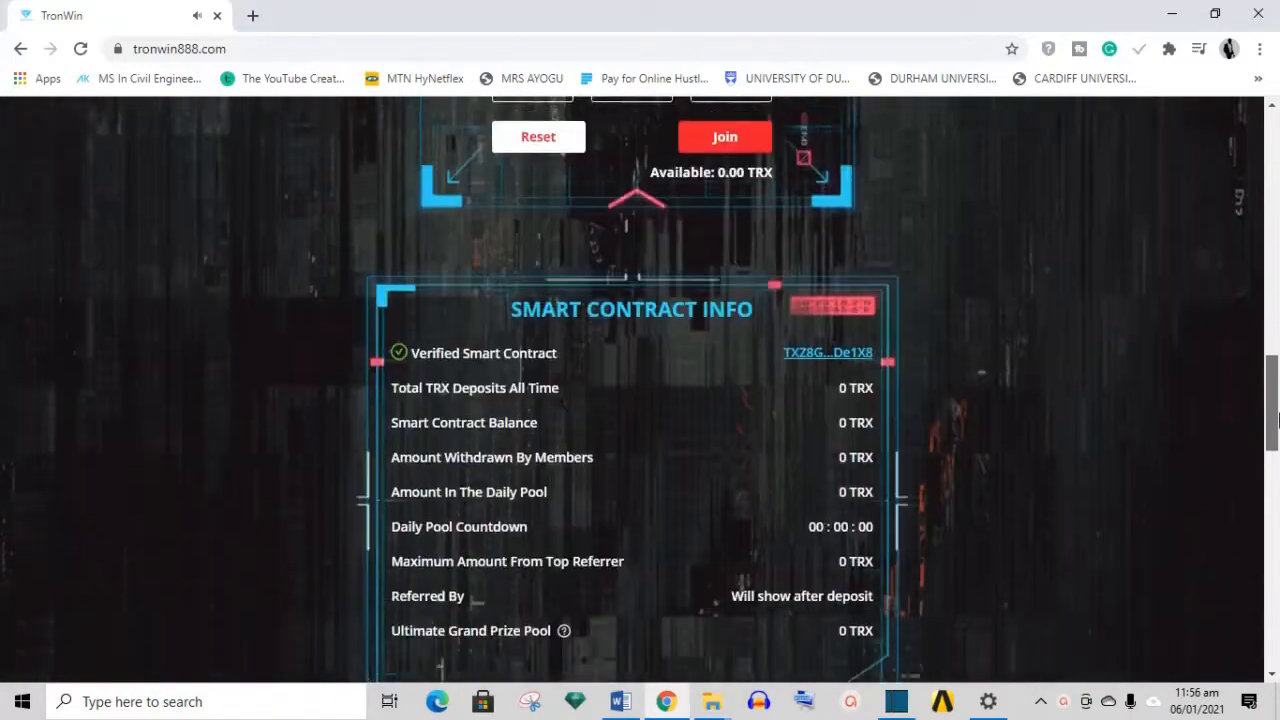
scroll(down, 3)
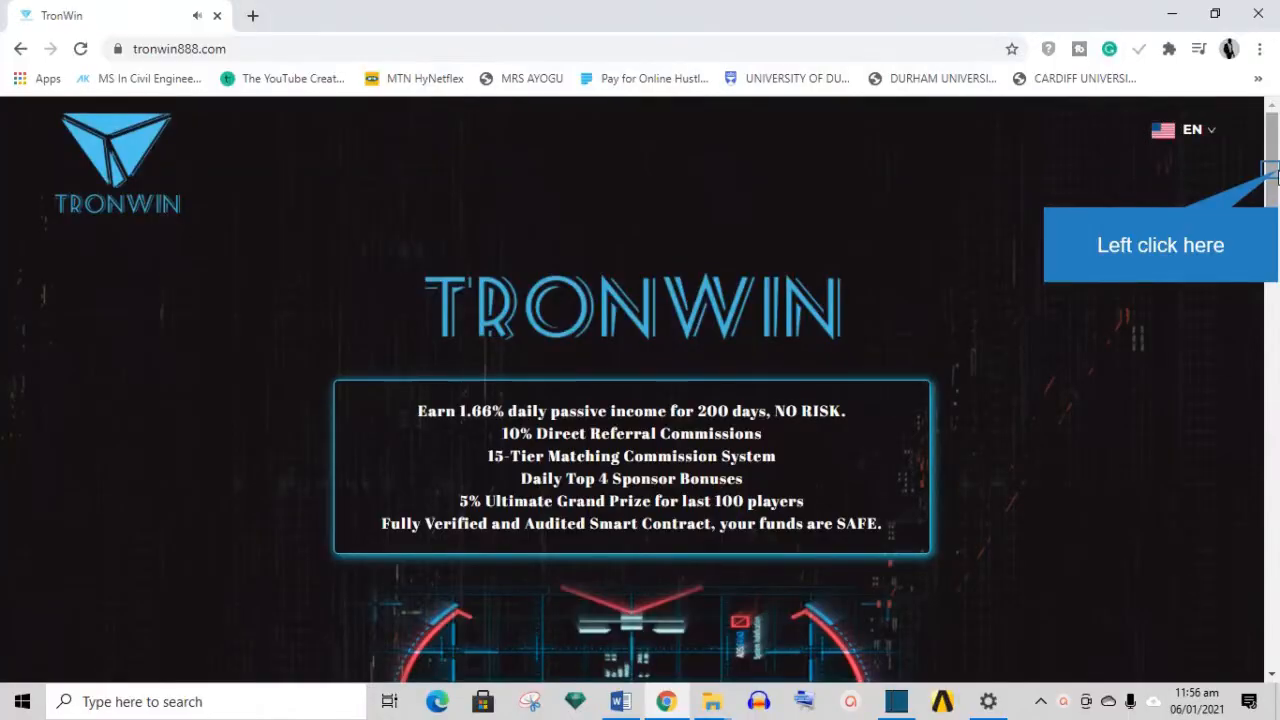
scroll(down, 3)
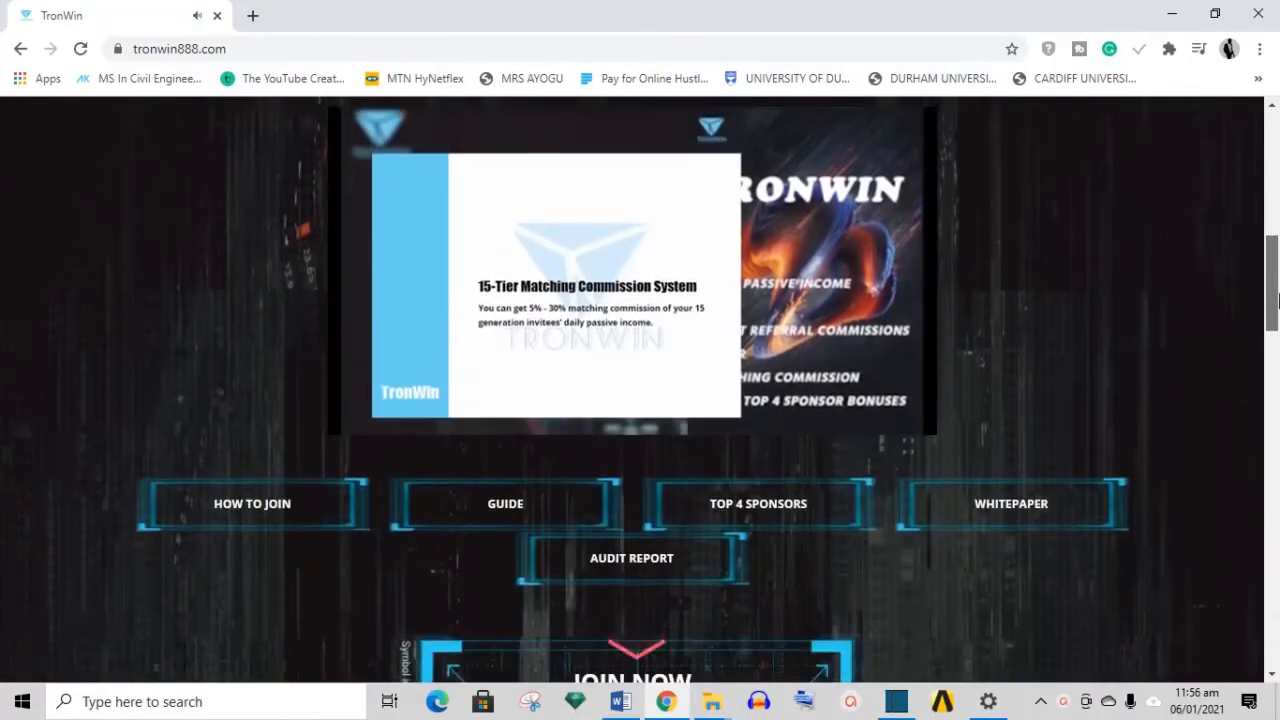